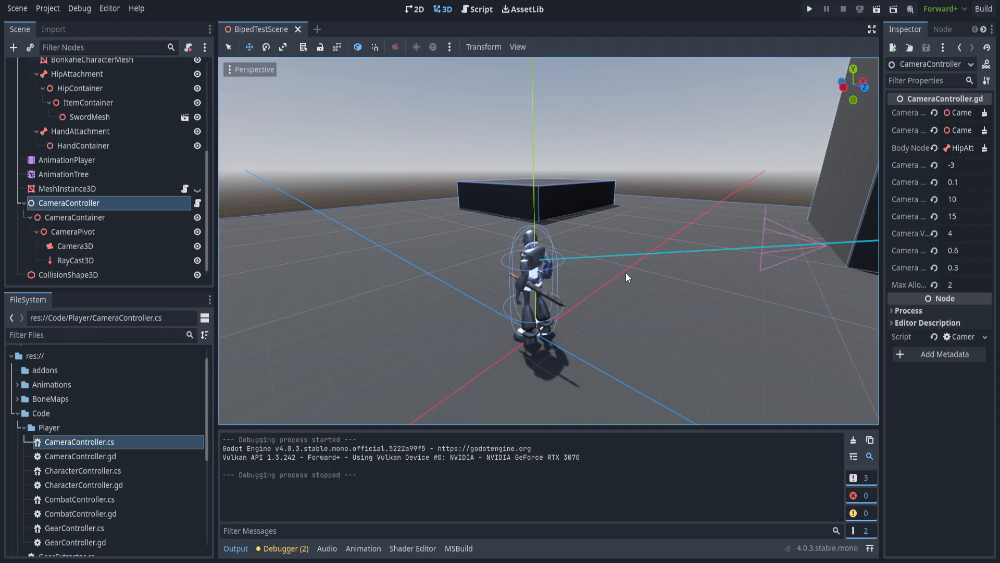
pyautogui.moveTo(494, 255)
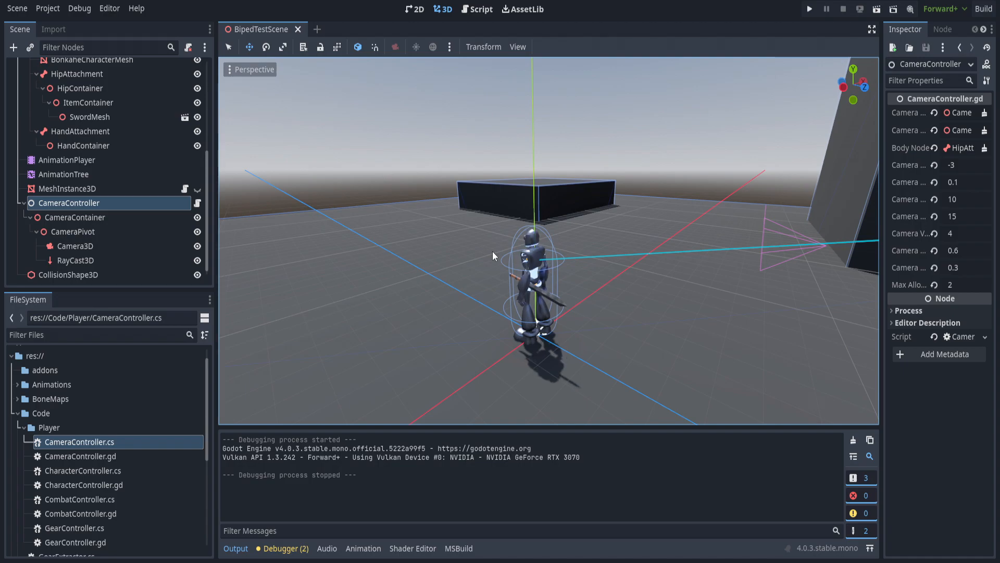
pyautogui.moveTo(451, 162)
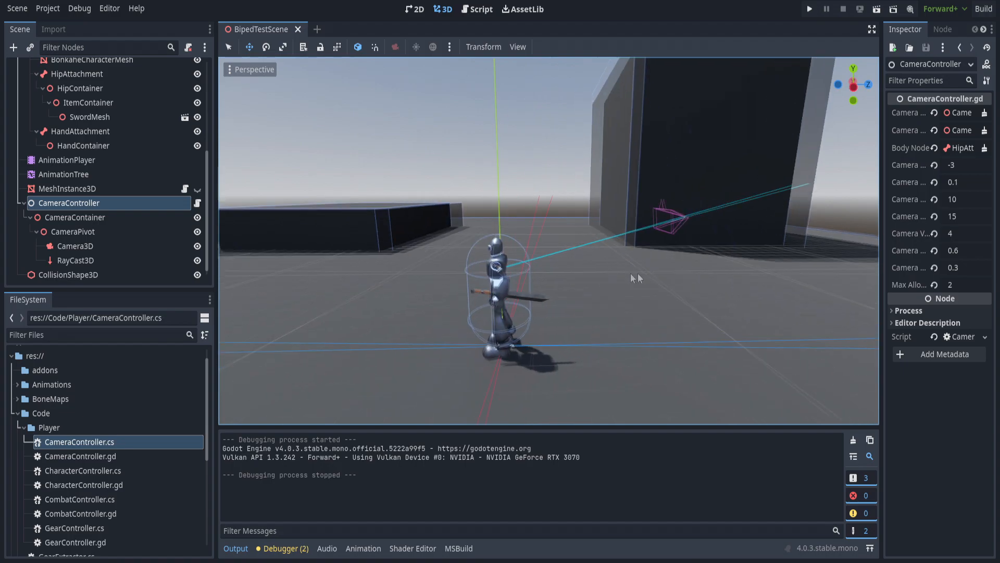
# Inspect the RayCast3D, CameraController and Camera3D nodes, then open CameraController.gd beside the C# script
pyautogui.click(75, 259)
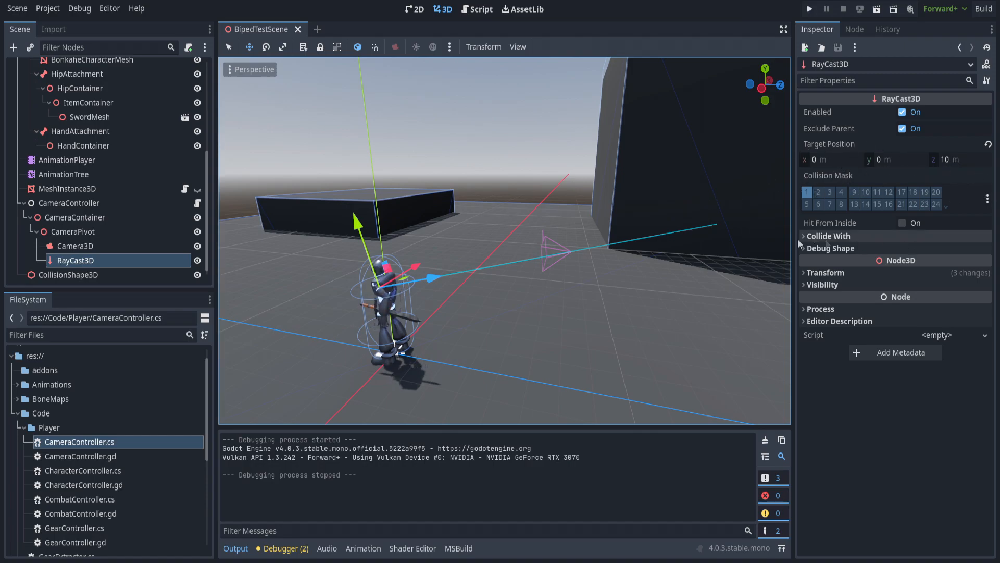
pyautogui.click(68, 203)
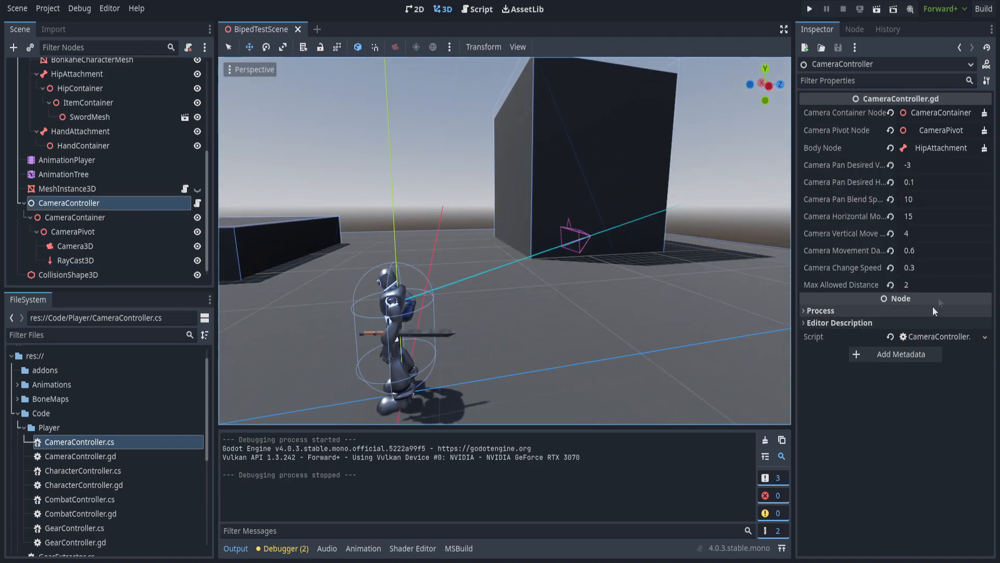
pyautogui.click(74, 245)
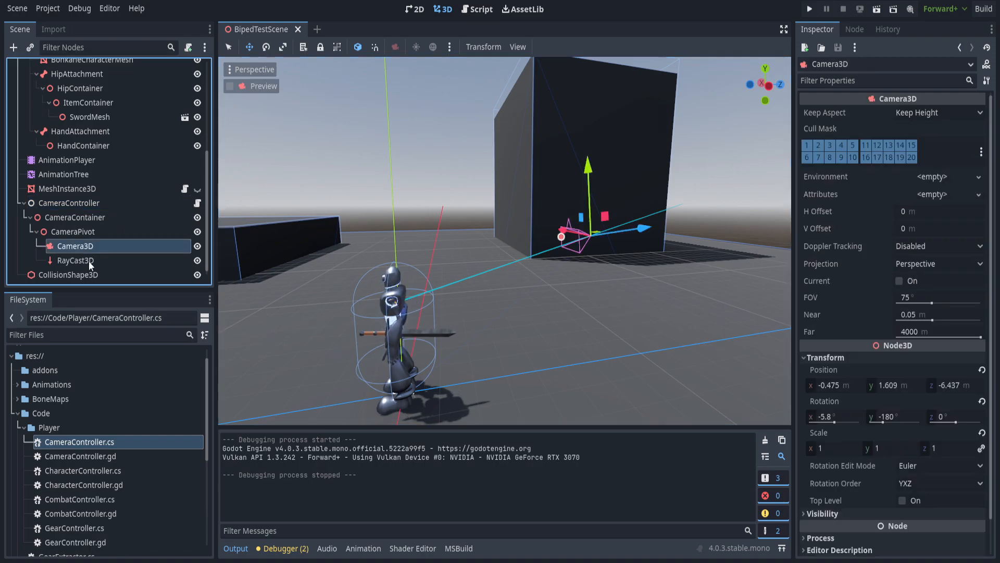
pyautogui.click(67, 202)
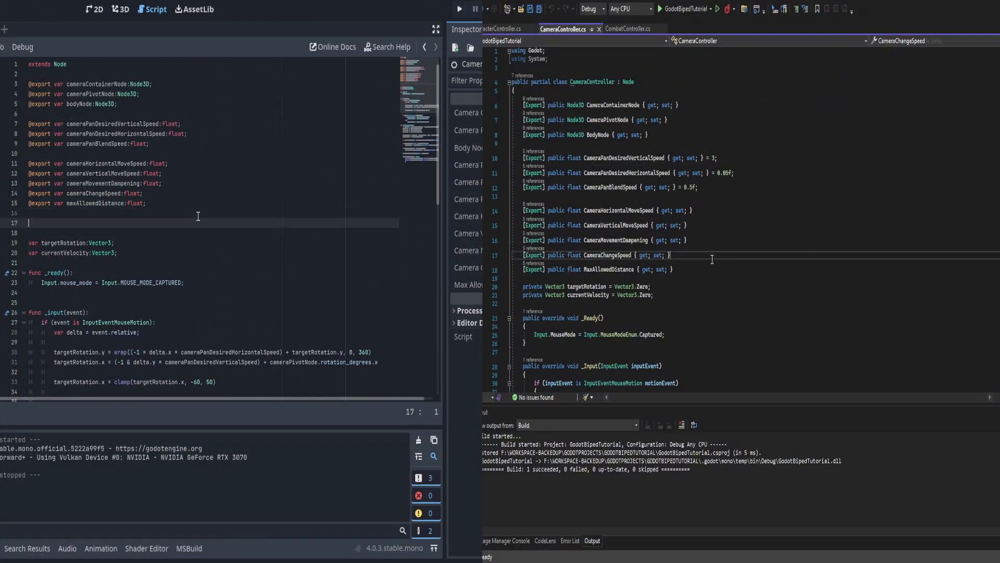
# Declare exported cameraNode (Camera3D), cameraCollisionRay (RayCast3D) and desired zoom speed in GDScript and C#
pyautogui.write('@export var cameraNode:Camera3D;')
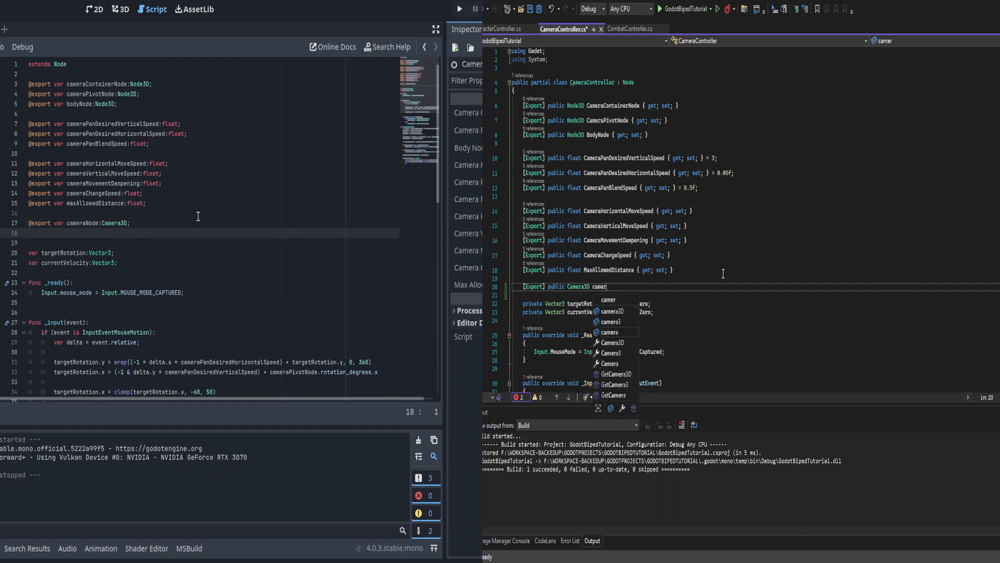
pyautogui.write('@export var c')
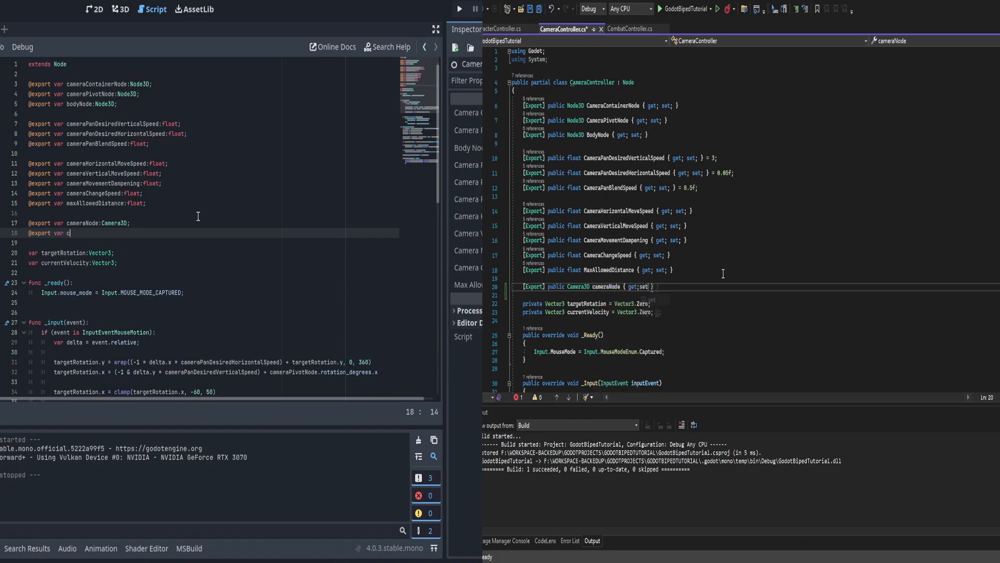
pyautogui.write('ameraCollisionRay')
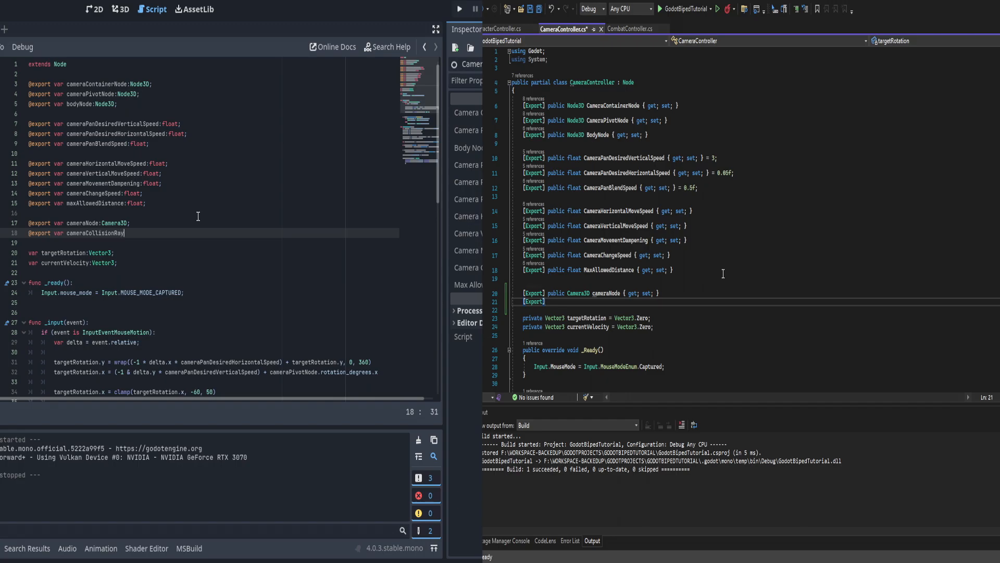
pyautogui.write(':RayCast3D;')
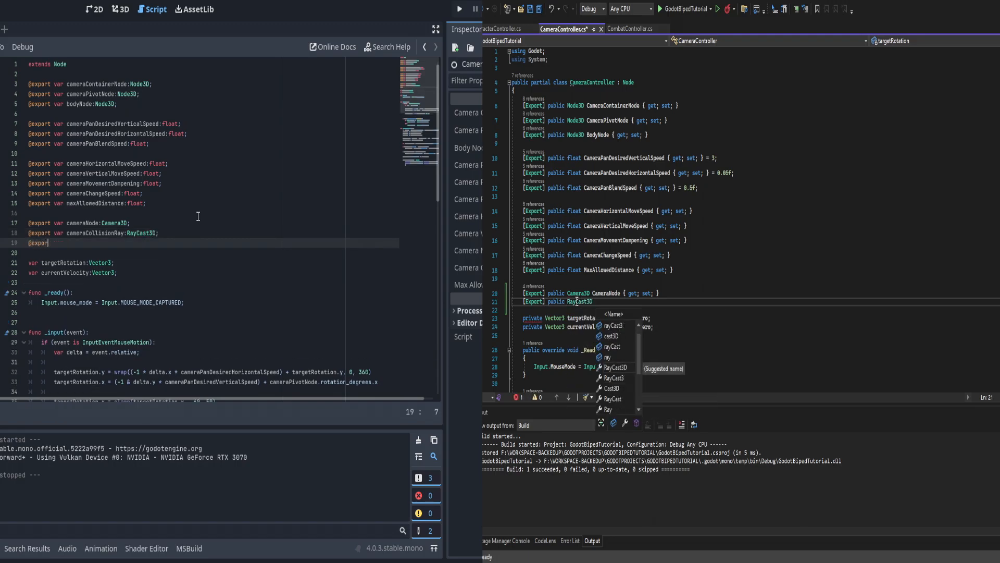
pyautogui.write('var ca,eraZ')
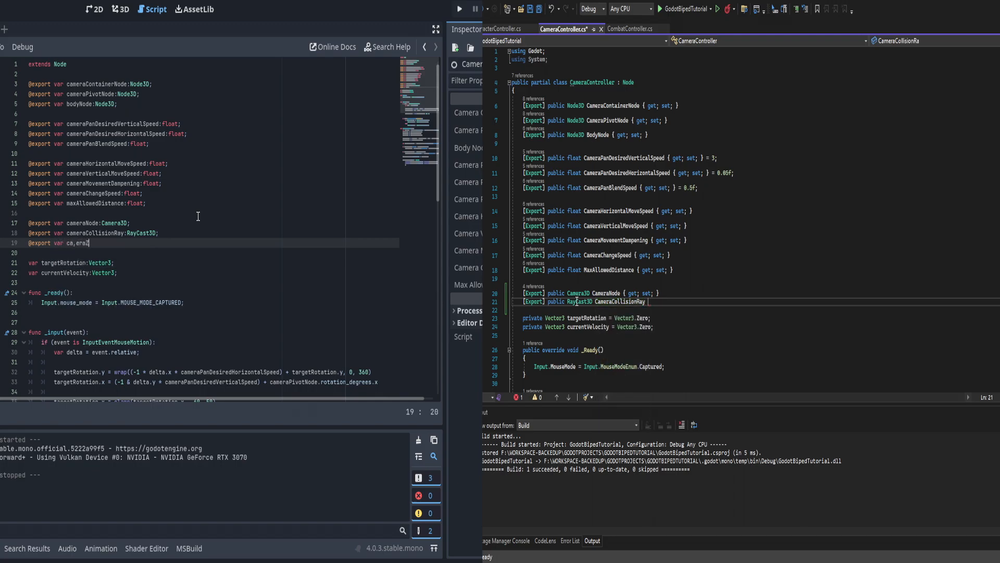
pyautogui.write('{ get; set; }')
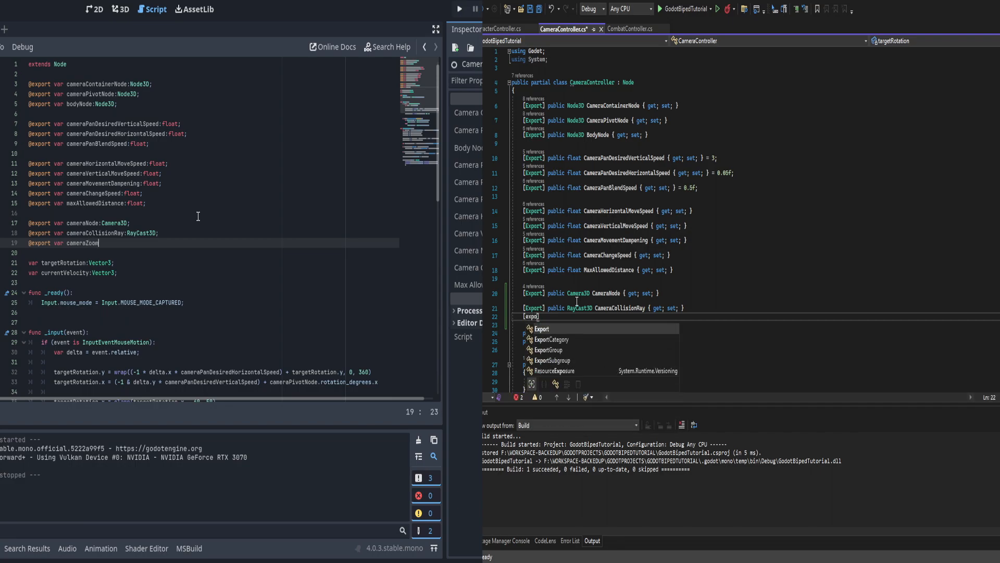
pyautogui.write('DesiredSpeed:float;')
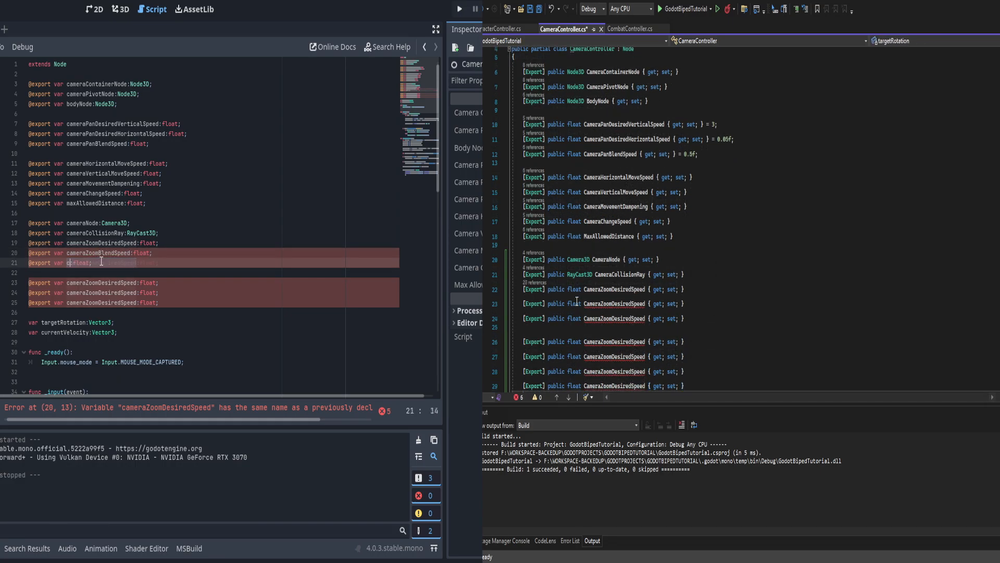
# Add exported fast blend speed, min/max zoom distances, raycast impact offset, plus var currentZoomDistance
pyautogui.write('FastZoomBlendSpeed')
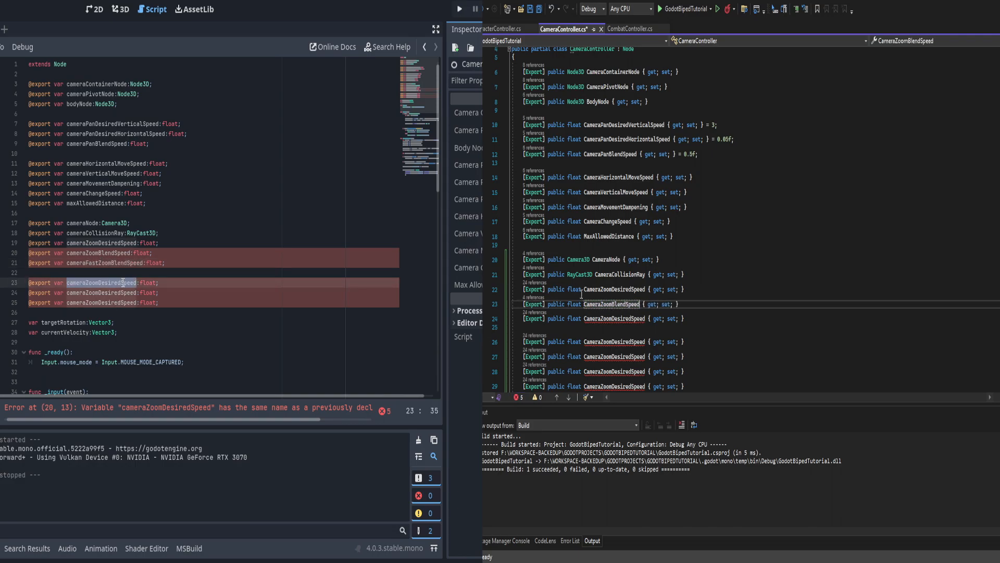
pyautogui.write('minimum')
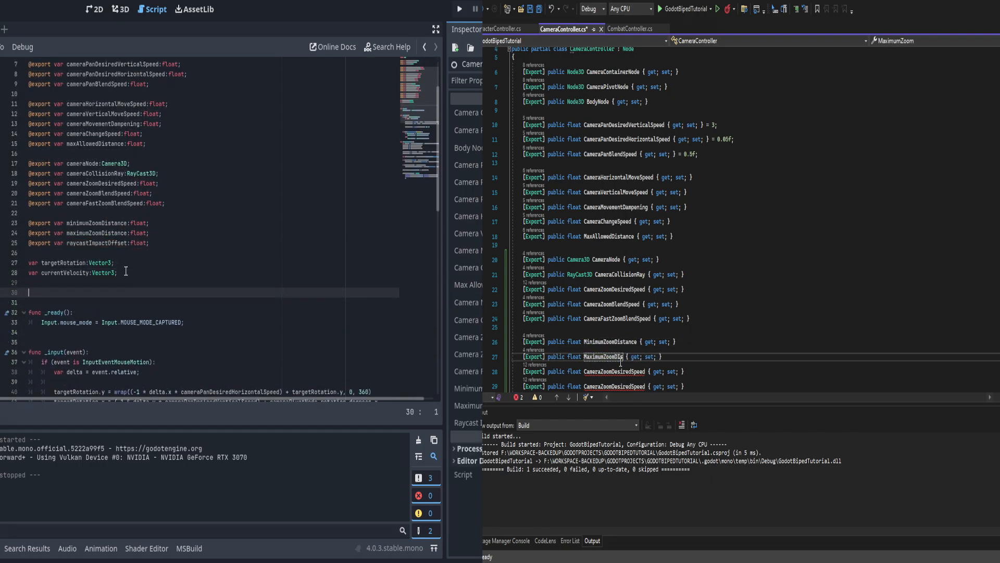
pyautogui.write('var currentZoomDistance:float;')
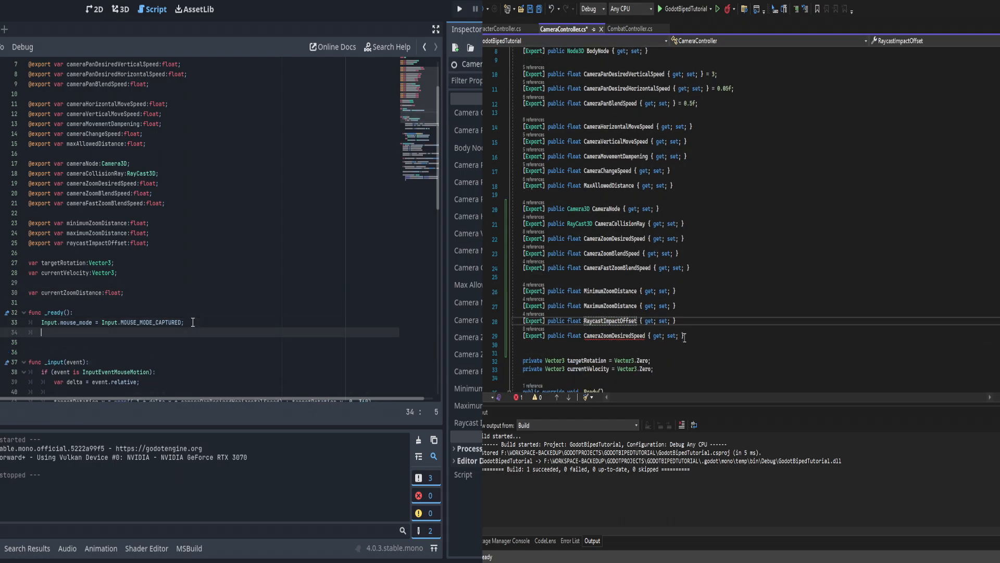
# Assign currentZoomDistance = minimumZoomDistance in _ready/_Ready and declare the private C# field
pyautogui.write('currentZoomDistance = minimumZoomDistance')
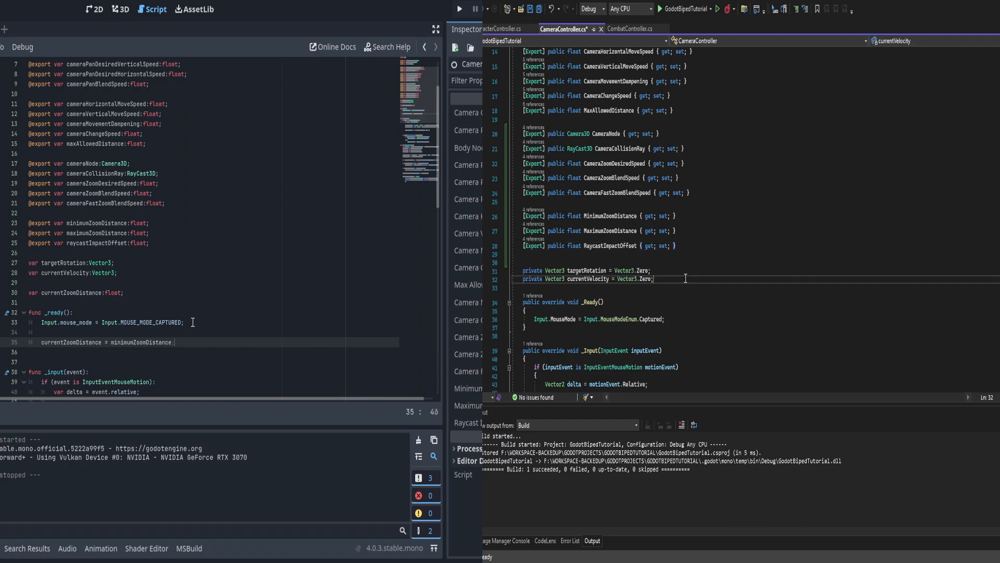
pyautogui.write('private float currentZoomDis')
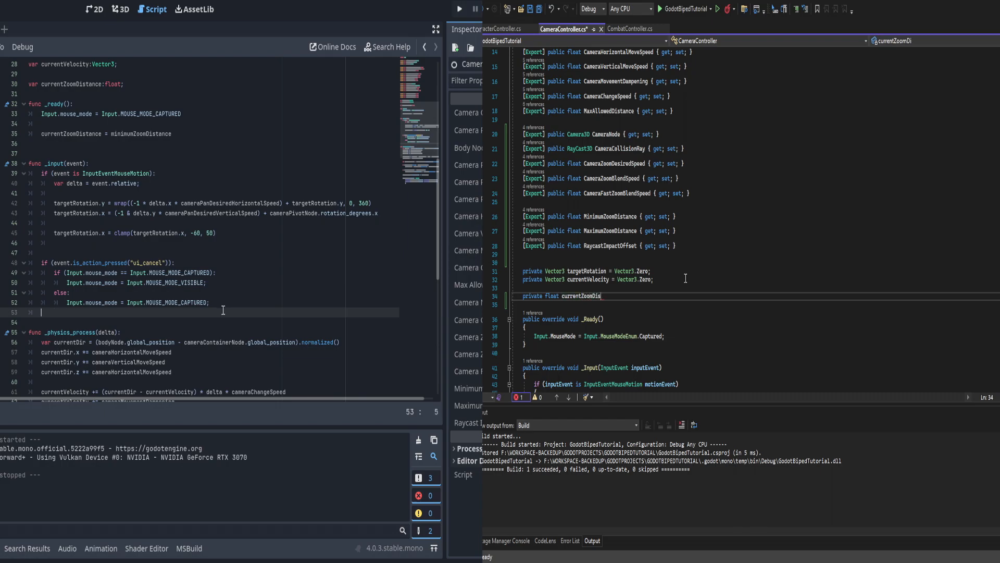
pyautogui.write('tance;')
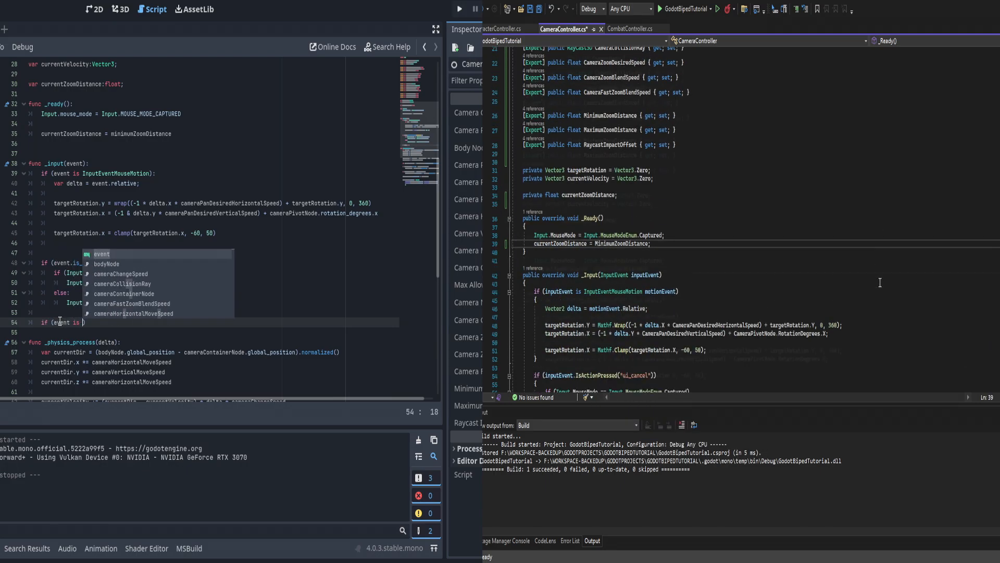
# Check for mouse-button input events and clamp currentZoomDistance when the wheel scrolls up
pyautogui.write('InputEventMouseButton')
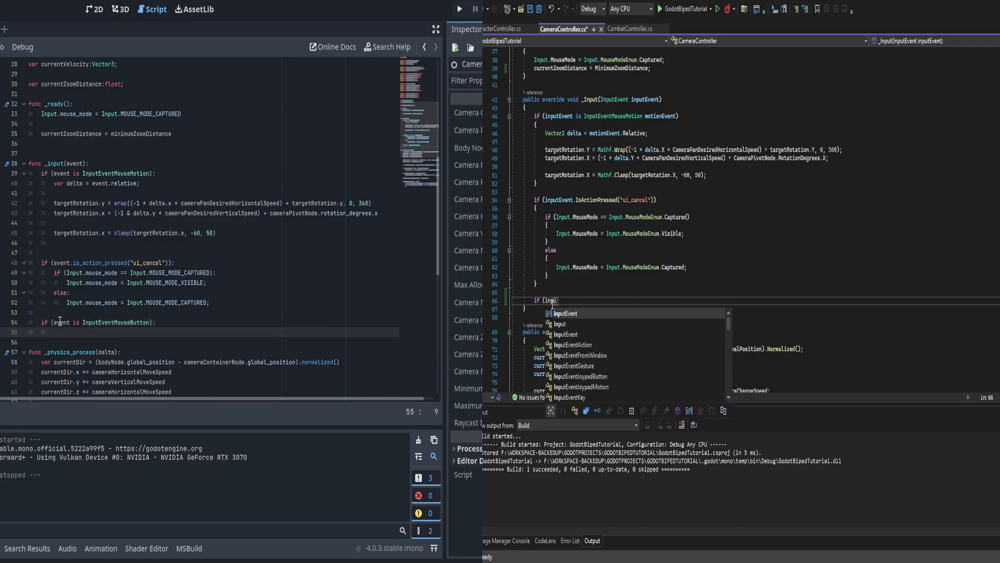
pyautogui.write('inputEvent.')
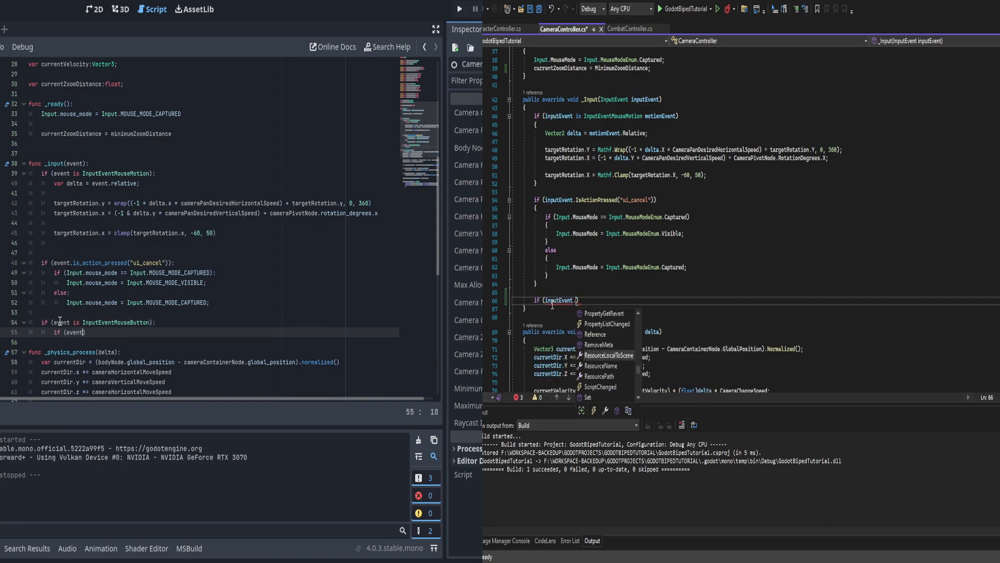
pyautogui.write('is in')
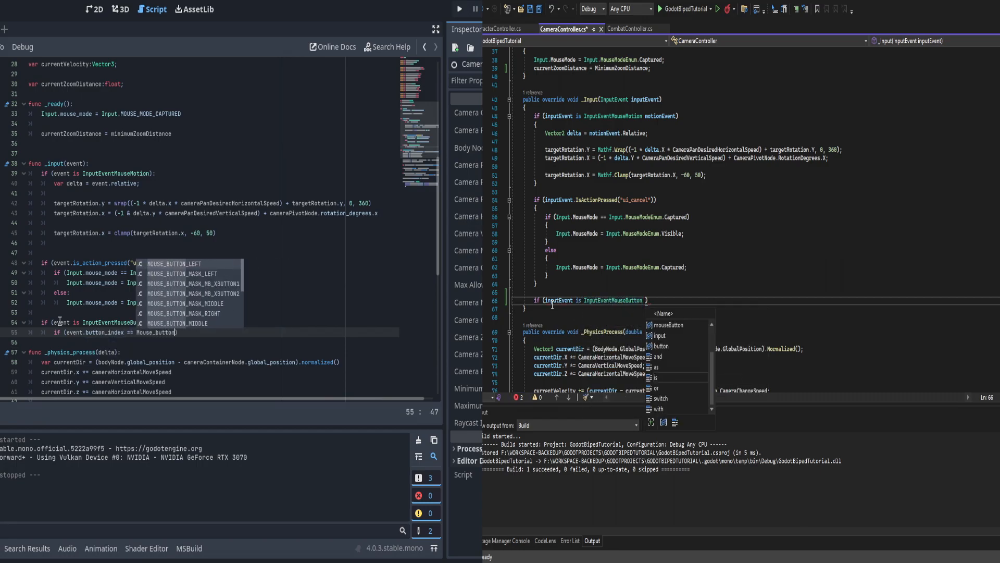
pyautogui.write('mouseEfect')
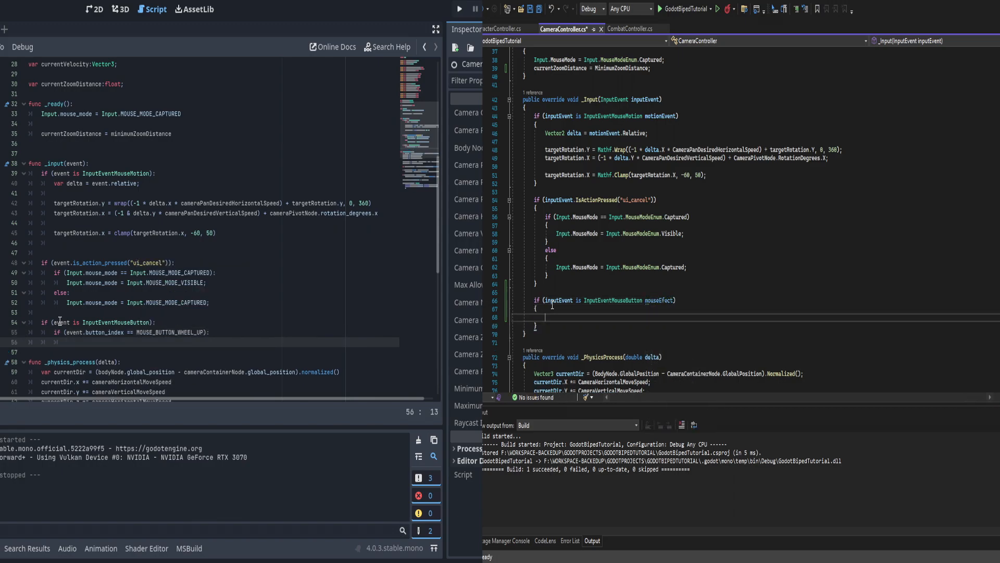
pyautogui.write('md')
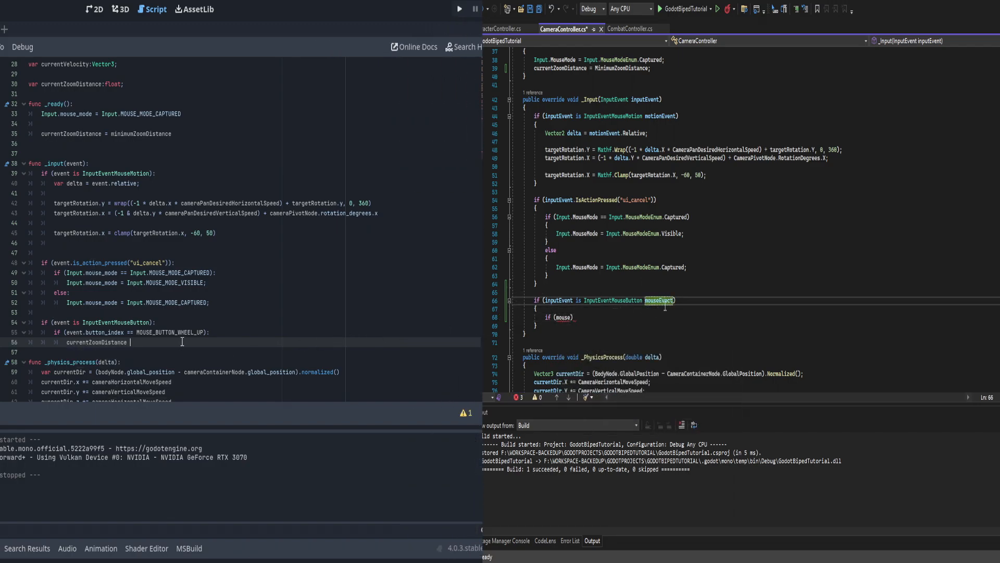
pyautogui.write('clamp(cur')
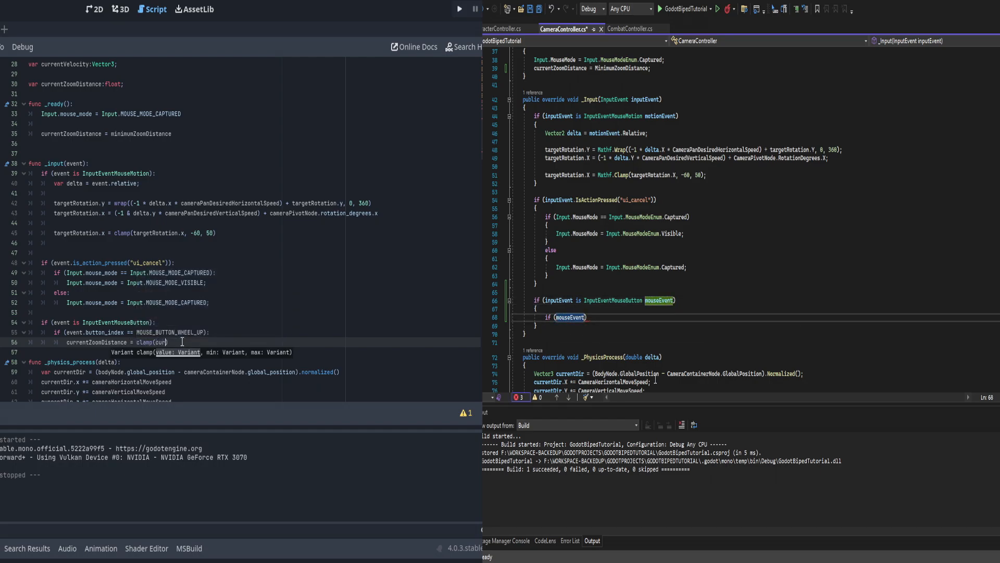
pyautogui.write('.')
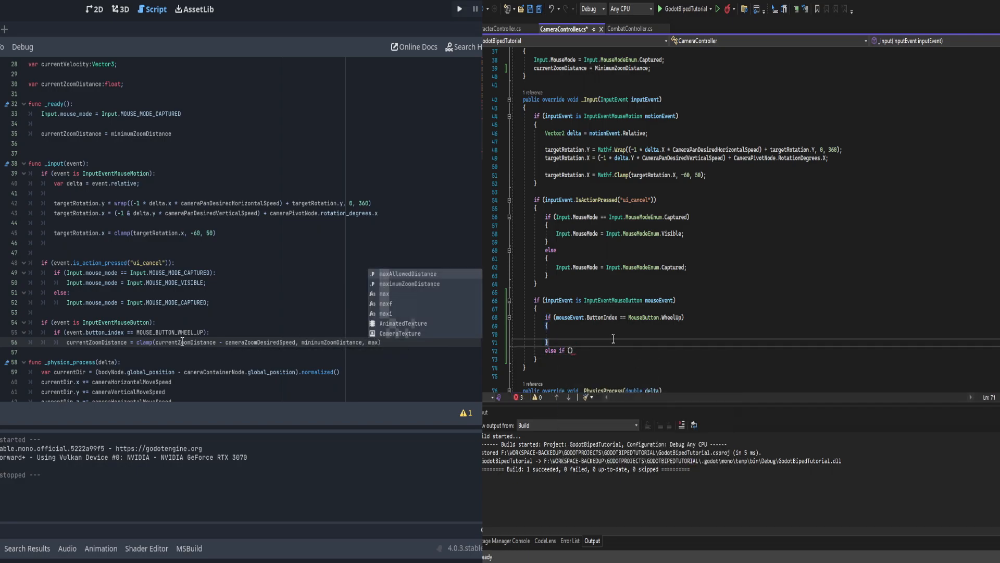
# Add the next zoom clamp between MinimumZoomDistance and MaximumZoomDistance on a new line
pyautogui.click(407, 274)
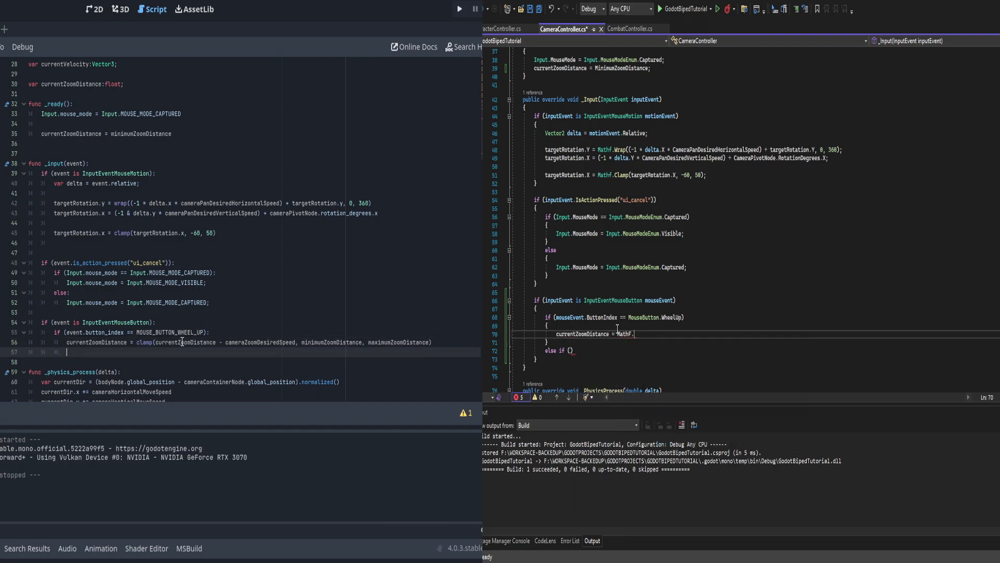
pyautogui.write('cl')
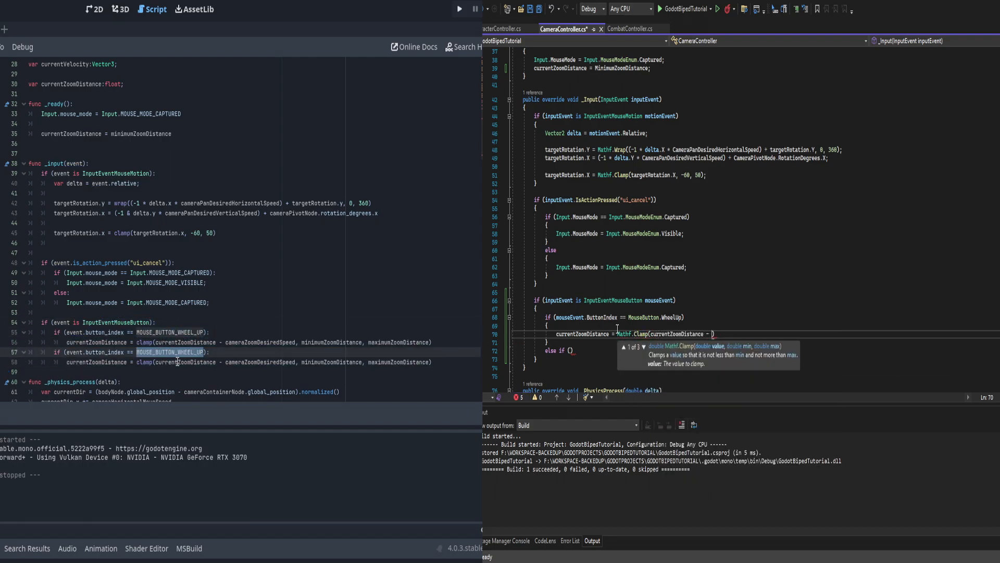
pyautogui.write('cameraZoomDesiredSpeed,')
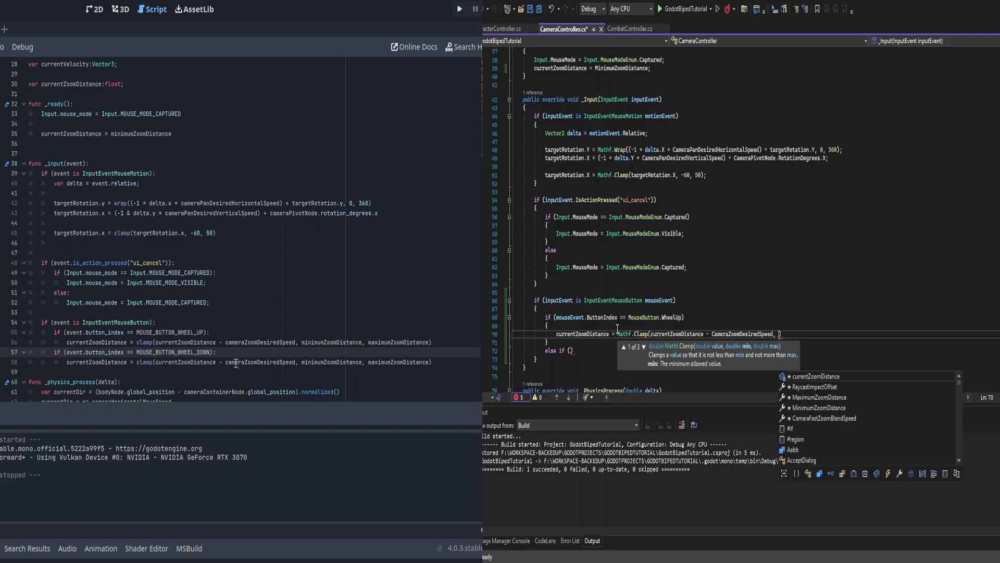
pyautogui.write('min')
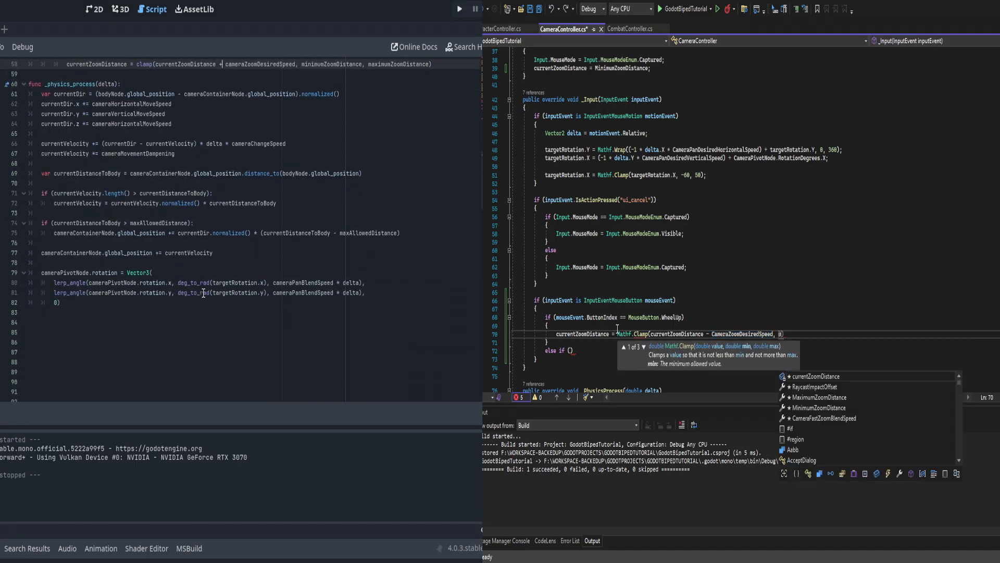
pyautogui.write('MinimumZoomDistance, mi')
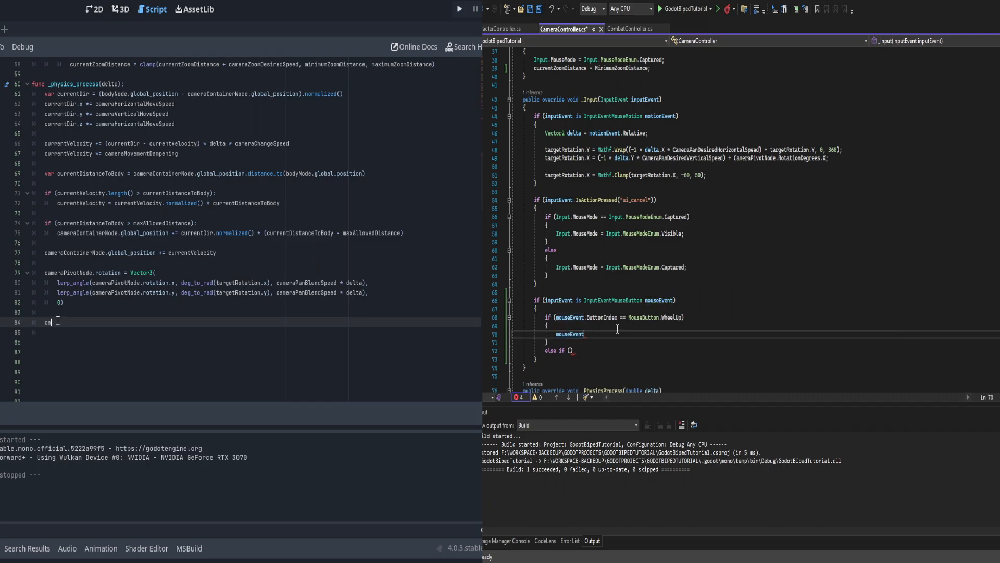
pyautogui.write('ameraCollisionRay.target_position = Vector3(0,0')
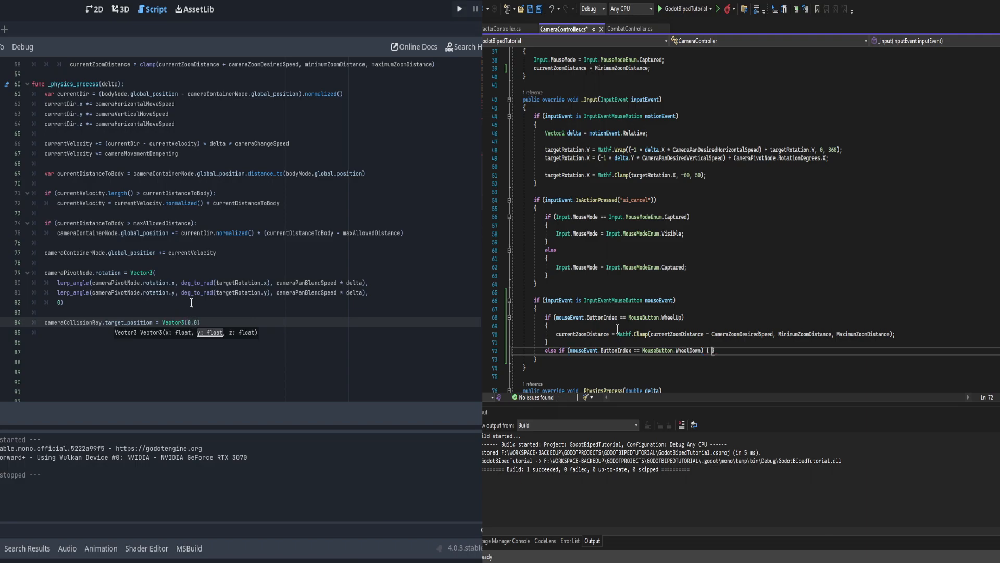
# Aim the collision ray to Vector3(0,0,currentZoomDistance) and offset its hit point by raycastImpactOffset
pyautogui.write('currentZoomDistance')
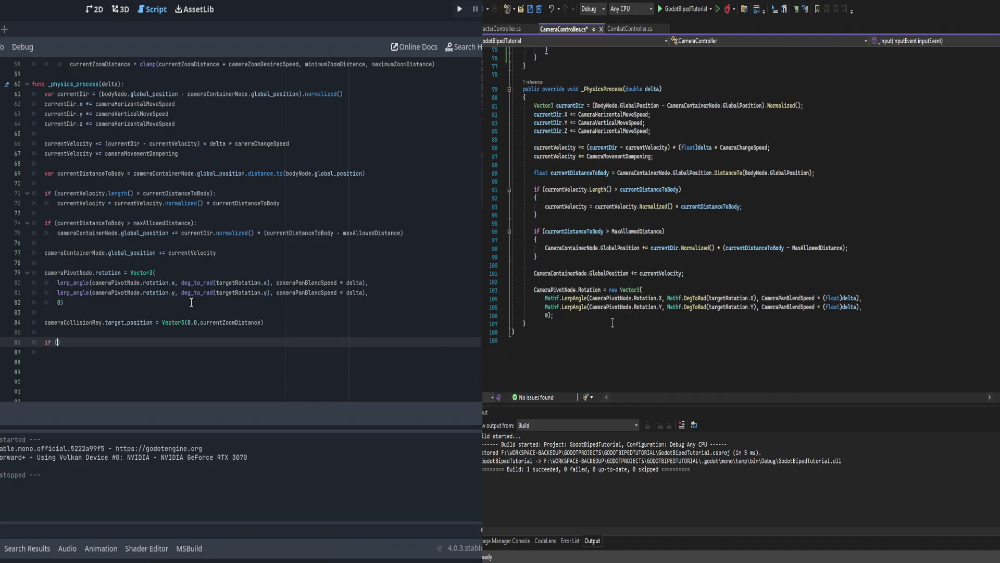
pyautogui.write('cameracollisionRay')
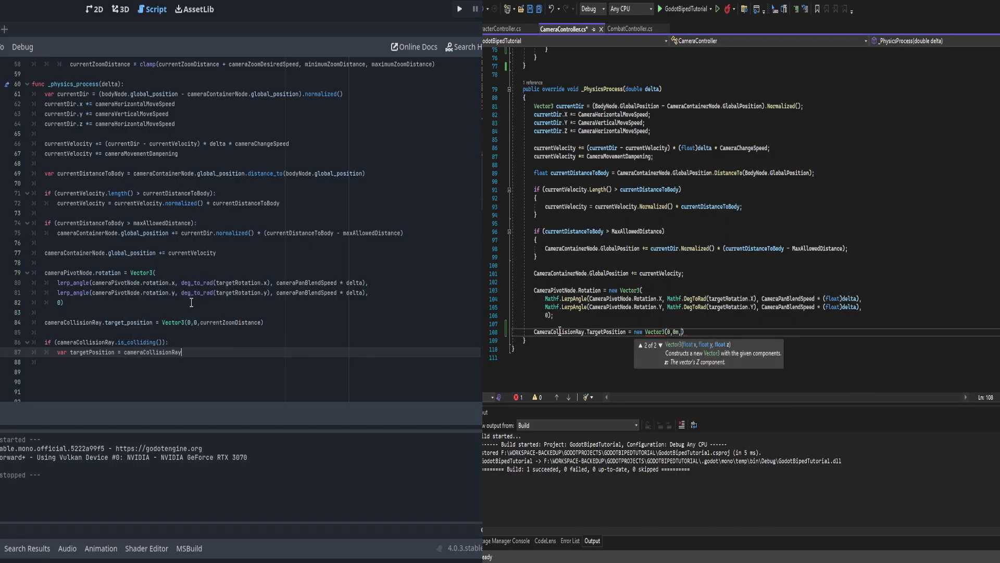
pyautogui.write('get_collision_point() + (')
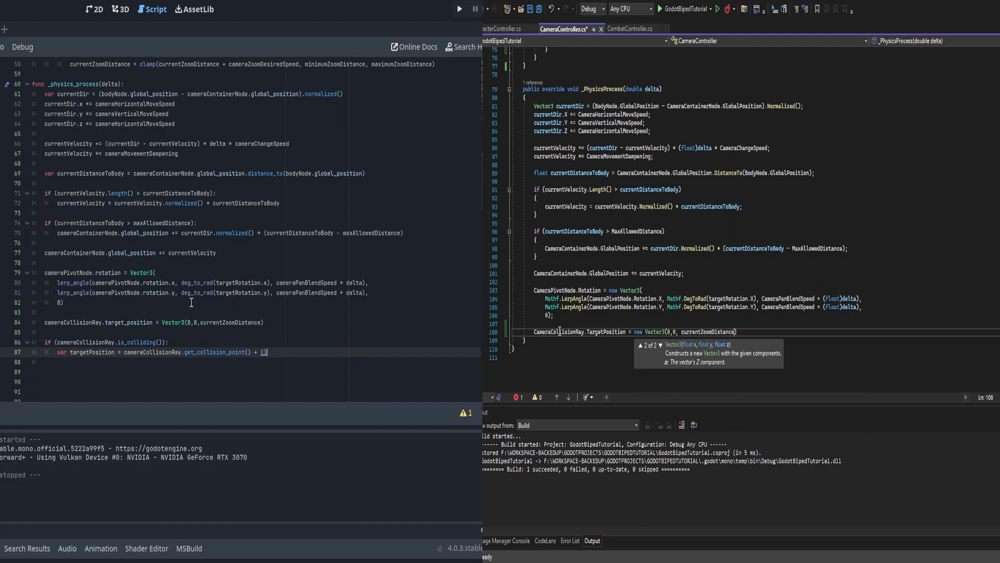
pyautogui.write('cameracollisionRay.get_collision_normal(')
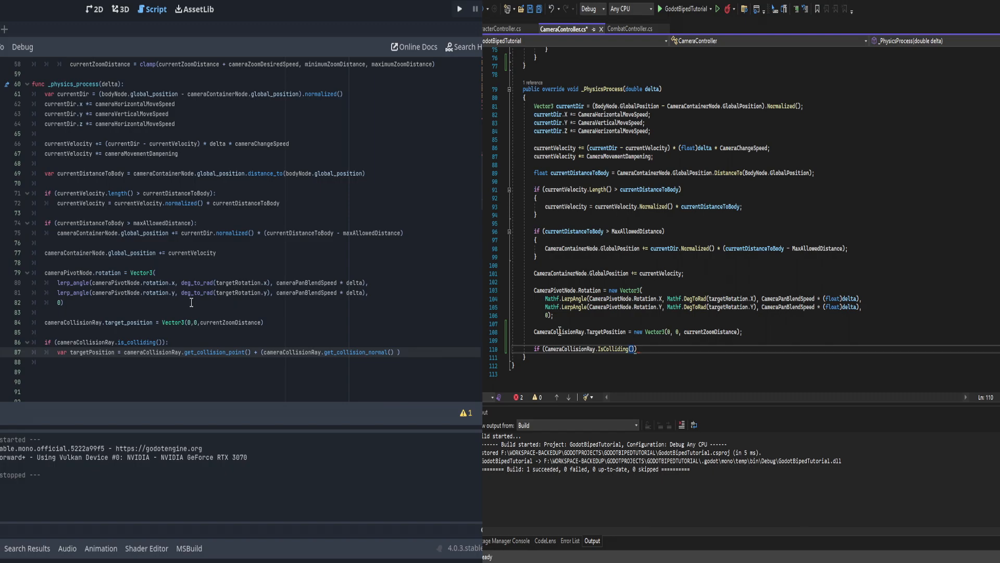
pyautogui.write('raycastImpactOffse')
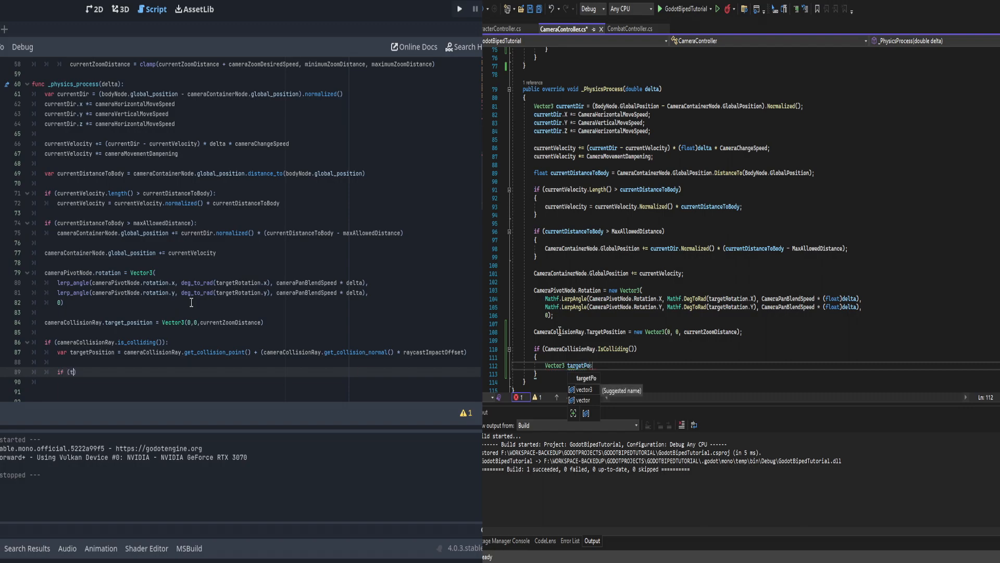
pyautogui.write('targetPosition = cameraCollisionRay.')
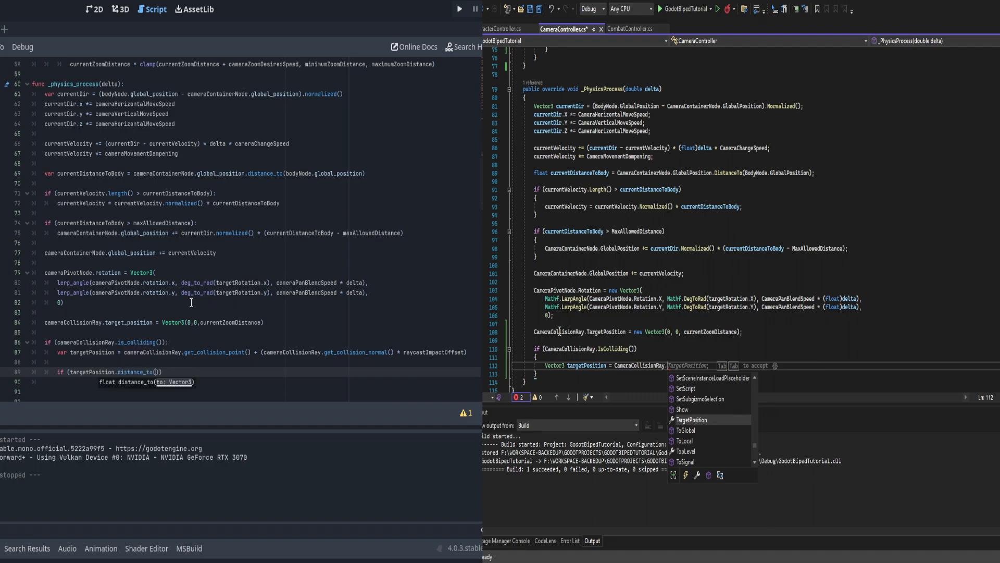
# Compare hit-point versus camera distance to the ray and fast-lerp the camera toward targetPosition
pyautogui.write('getcoll')
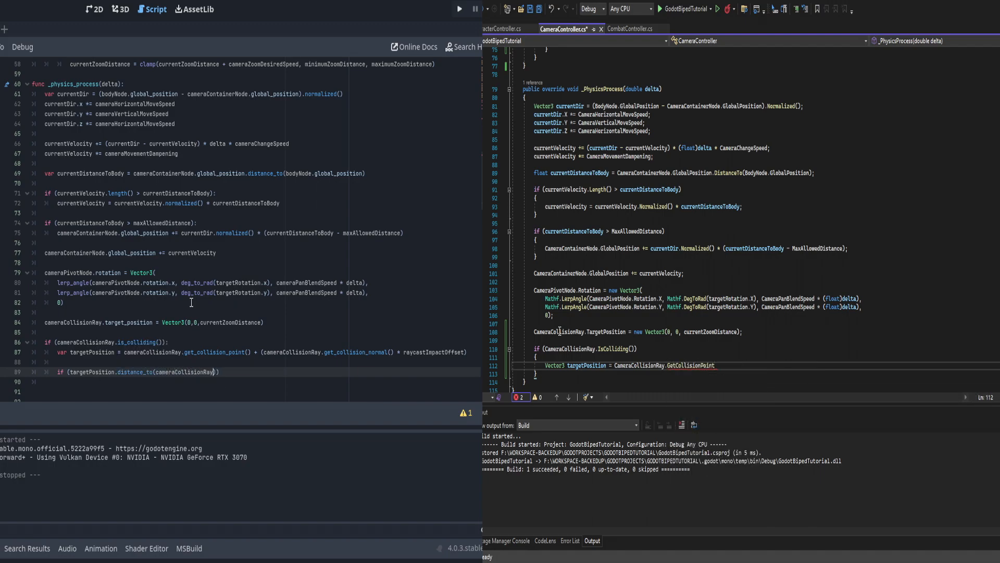
pyautogui.write('gld')
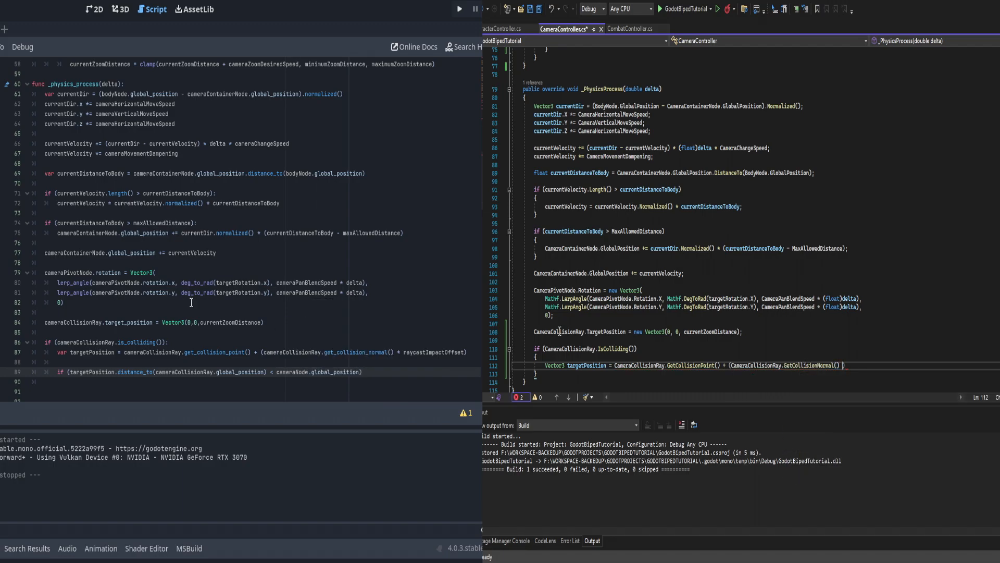
pyautogui.write('ra')
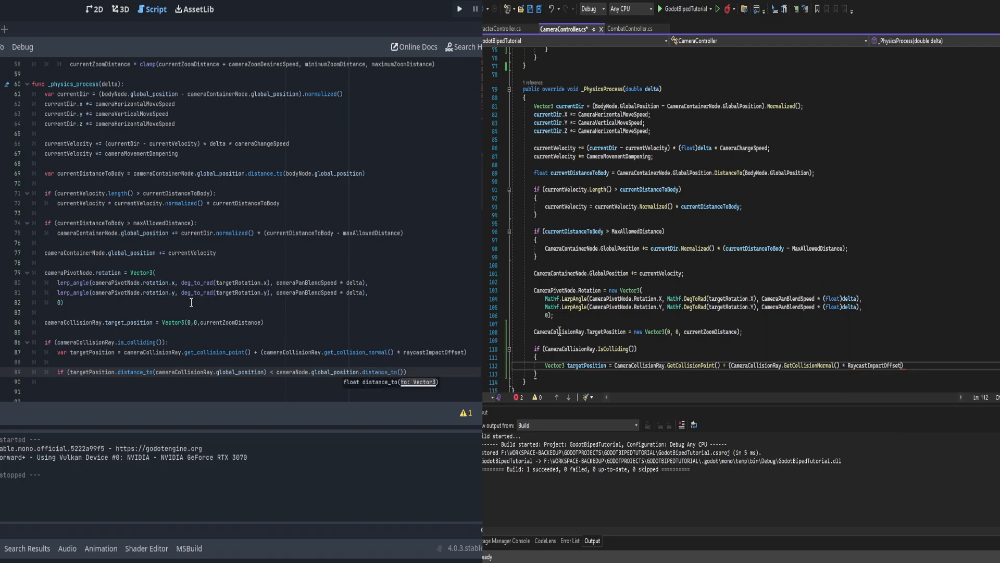
pyautogui.write('cameracoll')
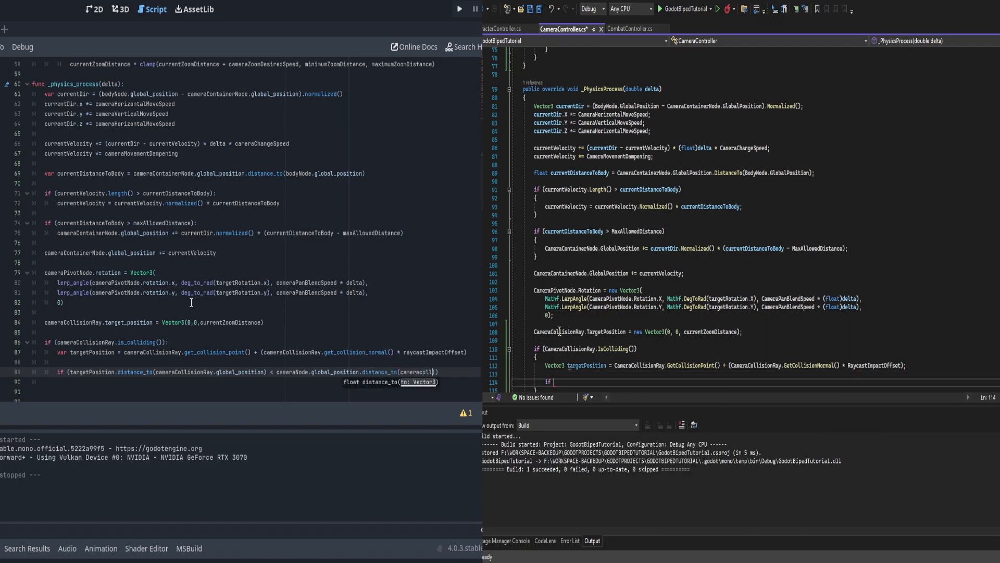
pyautogui.write('targetPosition.DistanceTo())')
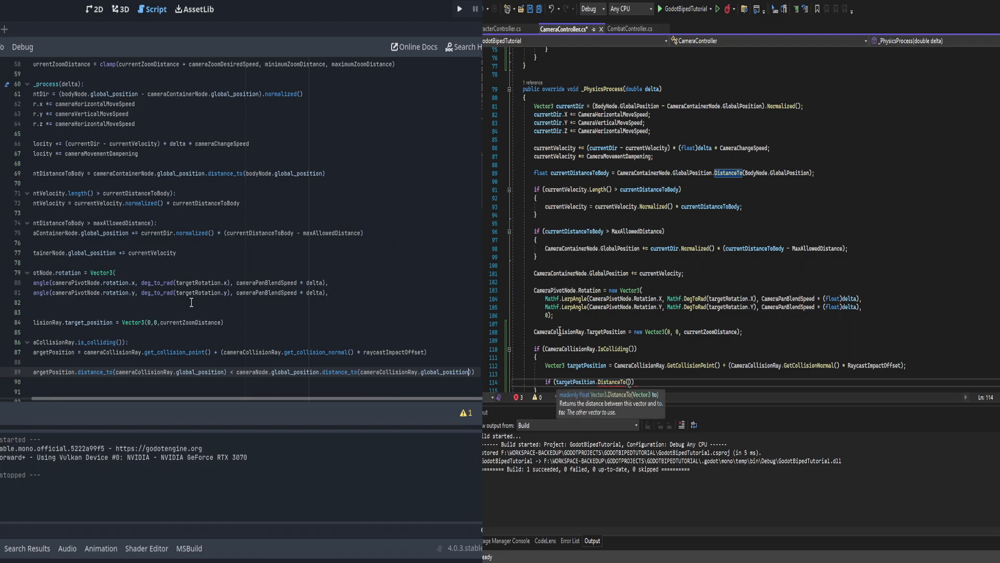
pyautogui.write('c')
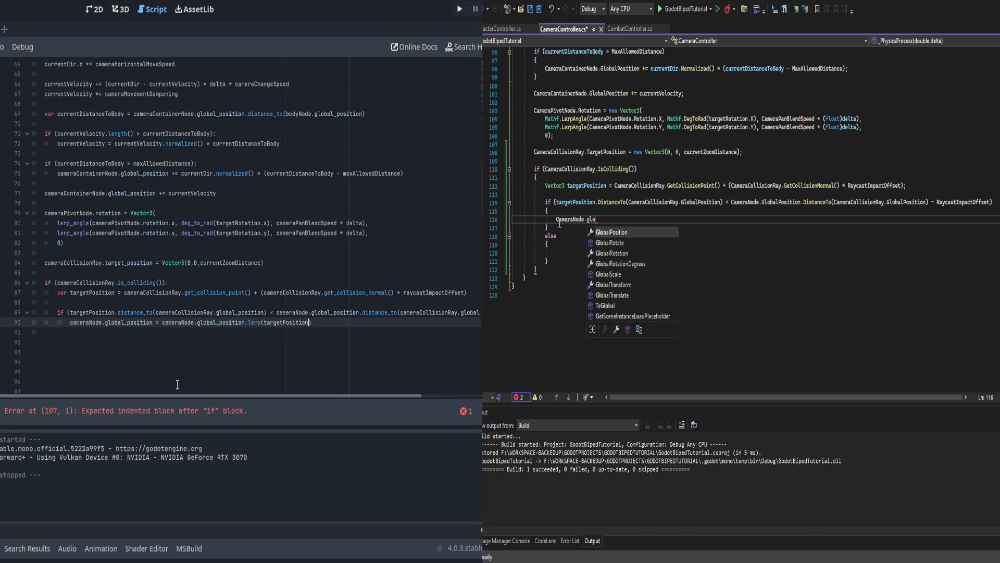
# Add else branches lerping with cameraZoomBlendSpeed, or to the ray's global end point when not colliding
pyautogui.write('GlobalPosition = ca')
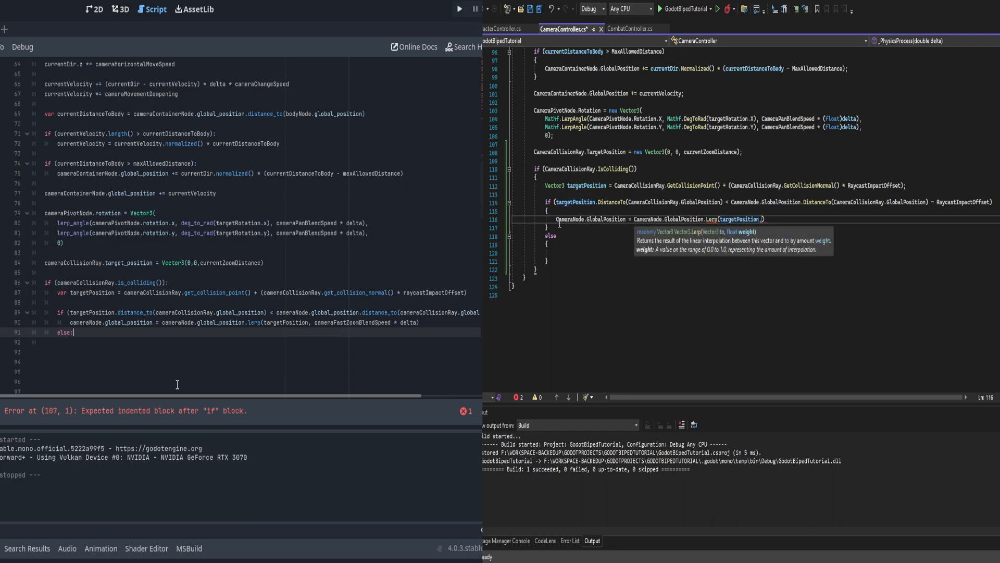
pyautogui.write('cam')
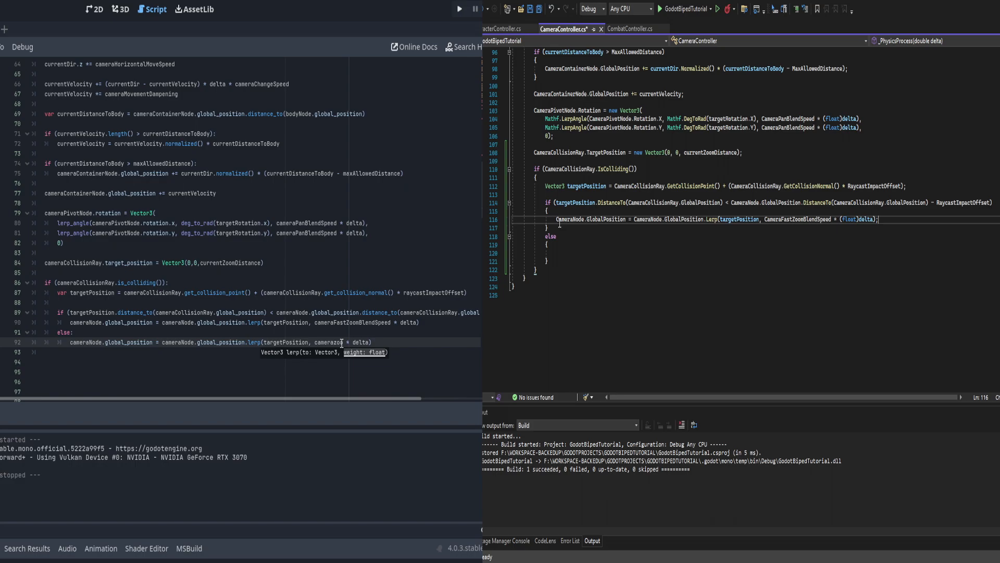
pyautogui.write('oomBlendSpeed * (float)delta);')
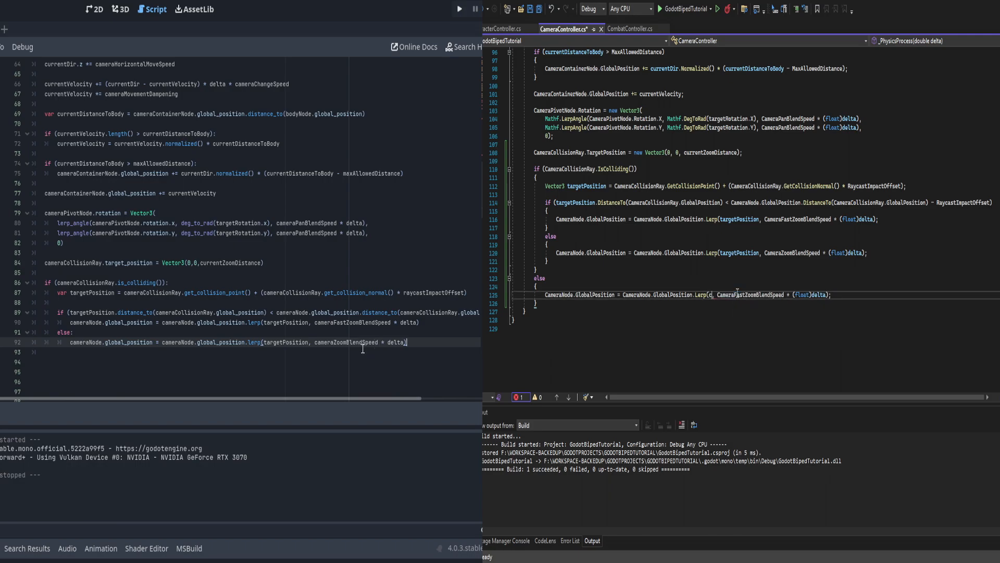
pyautogui.write('ameraco')
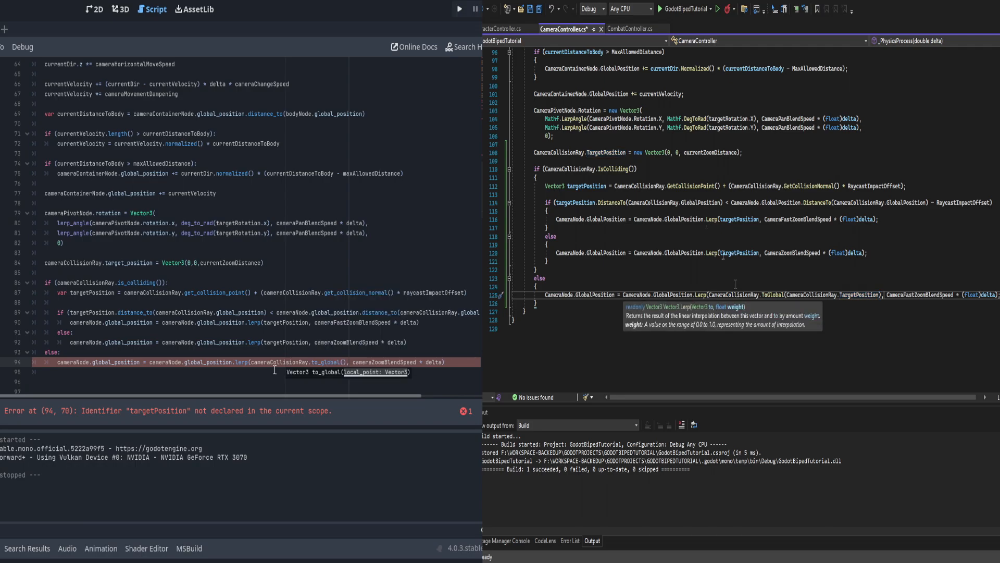
pyautogui.write('camer')
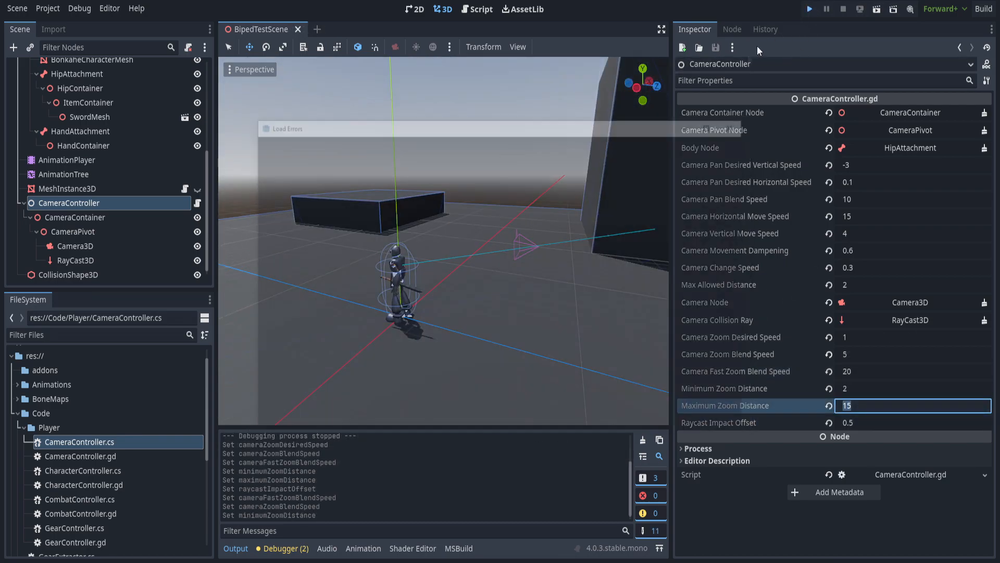
# Play the game to test the camera zoom and wall collision
pyautogui.click(807, 8)
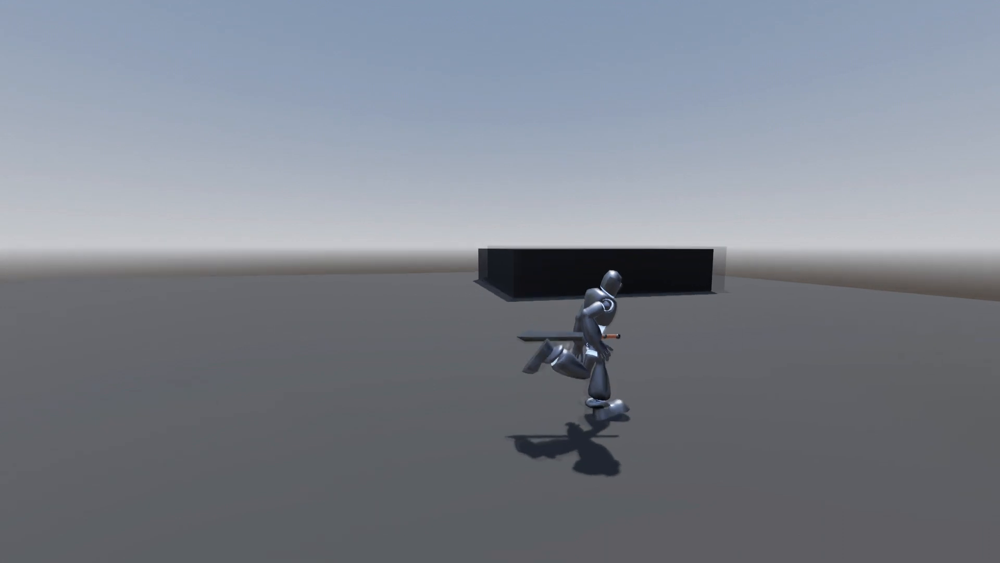